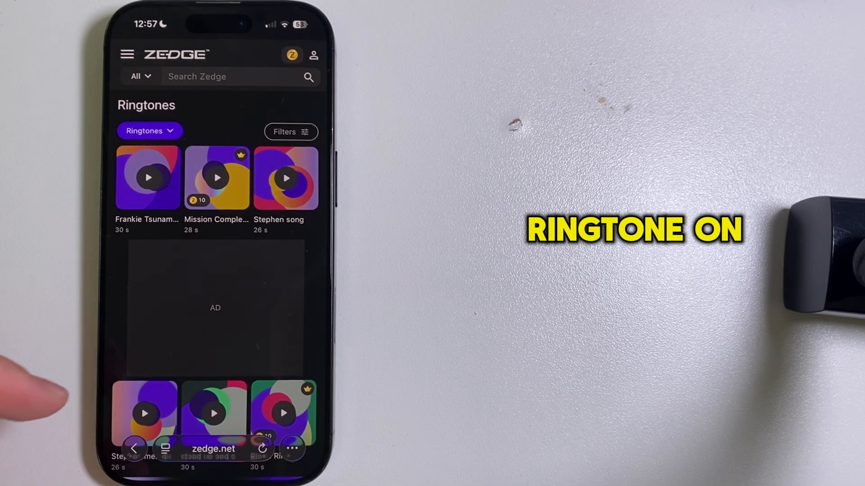
Leave the Zedge ringtones page and land on Google's home page with trending searches.
scroll("down", 3)
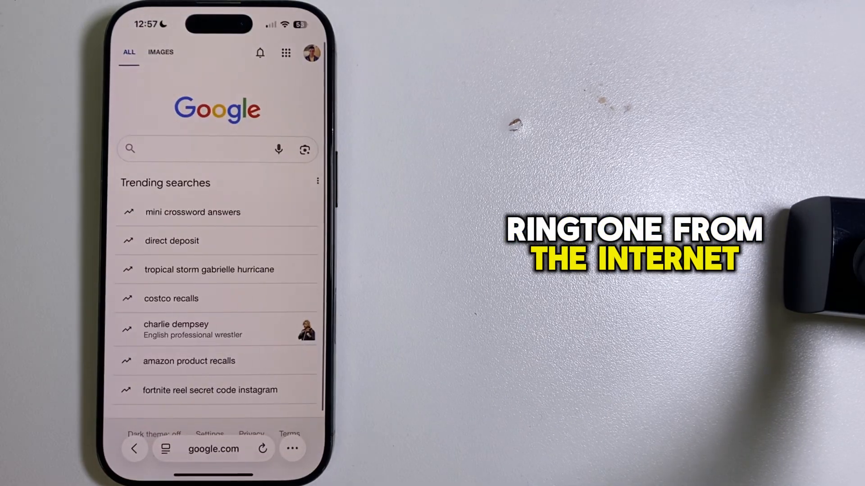
Search Google for 'download free ringtone' via the 'dow' suggestion, listing Zedge first.
type("dow")
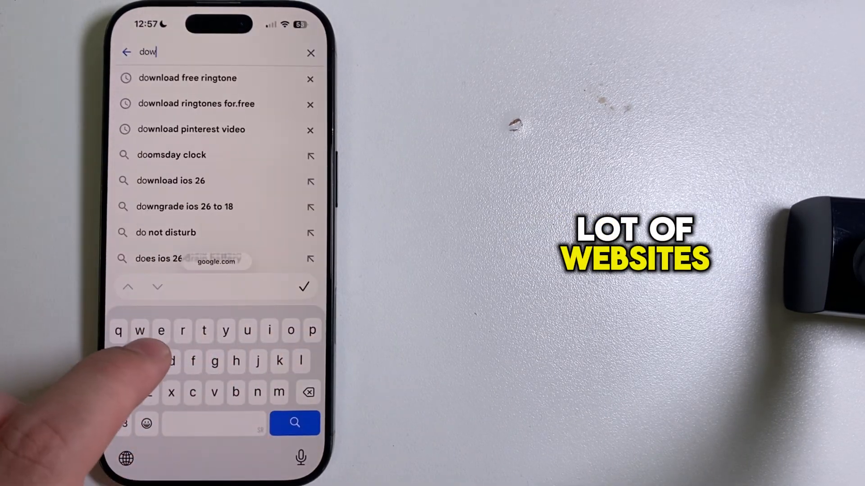
left_click(187, 77)
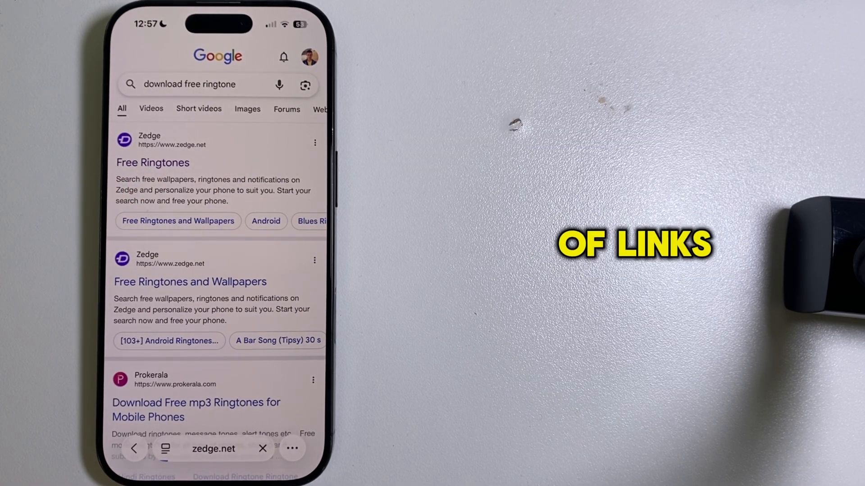
From Zedge's free ringtones, find the Original Nokia ringtone and start its download.
left_click(153, 162)
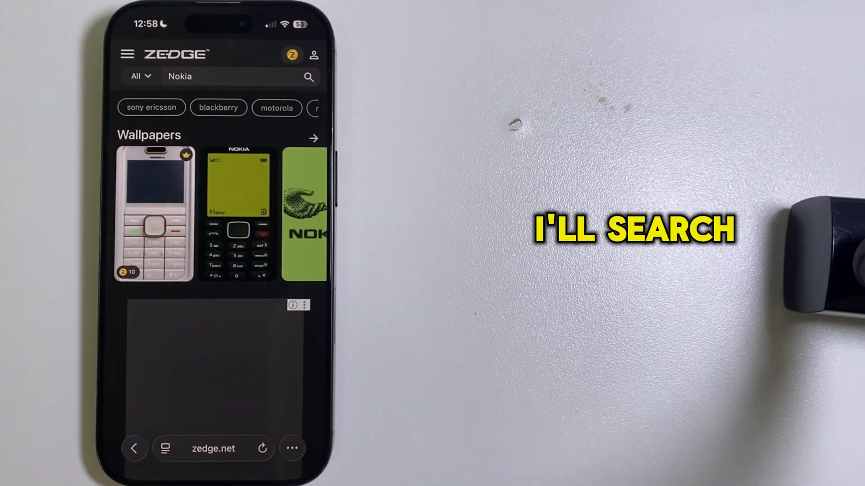
scroll("down", 3)
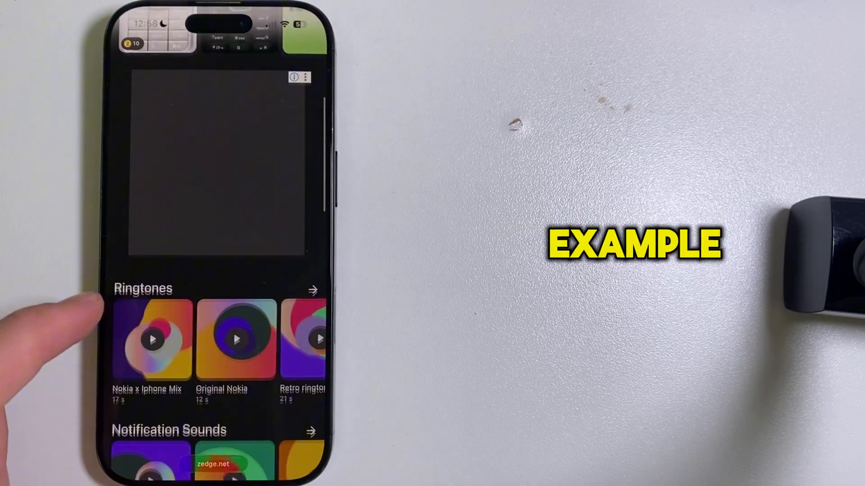
scroll("up", 3)
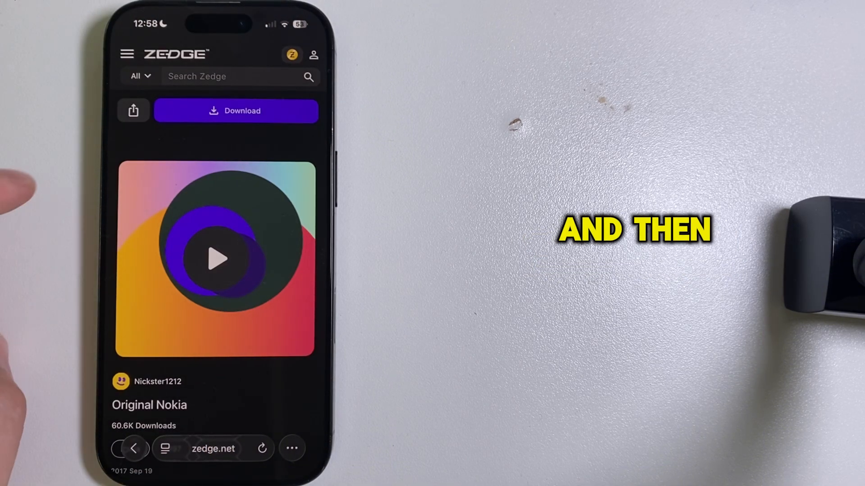
left_click(235, 111)
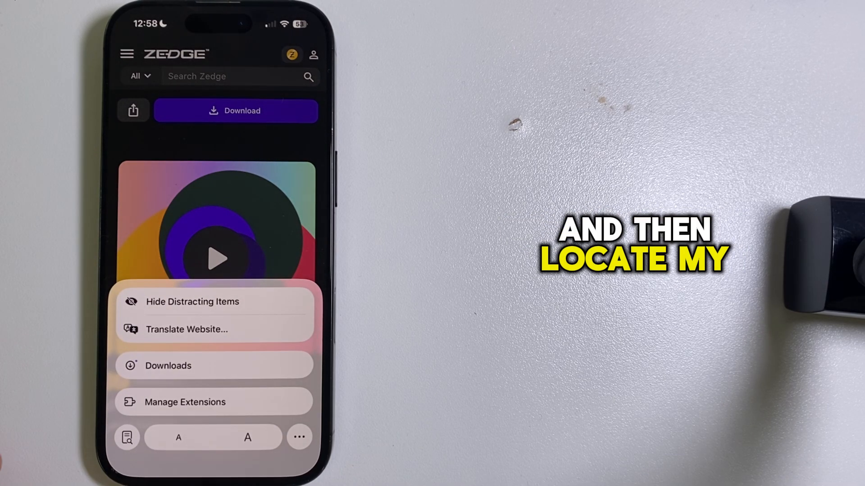
From Safari Downloads, share original_nokia with 'Use as Ringtone' so it's the checked iPhone ringtone.
left_click(167, 365)
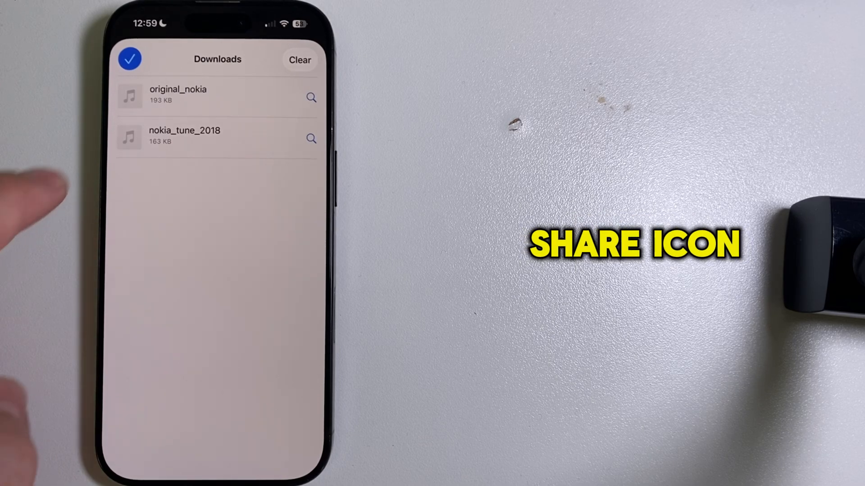
left_click(177, 96)
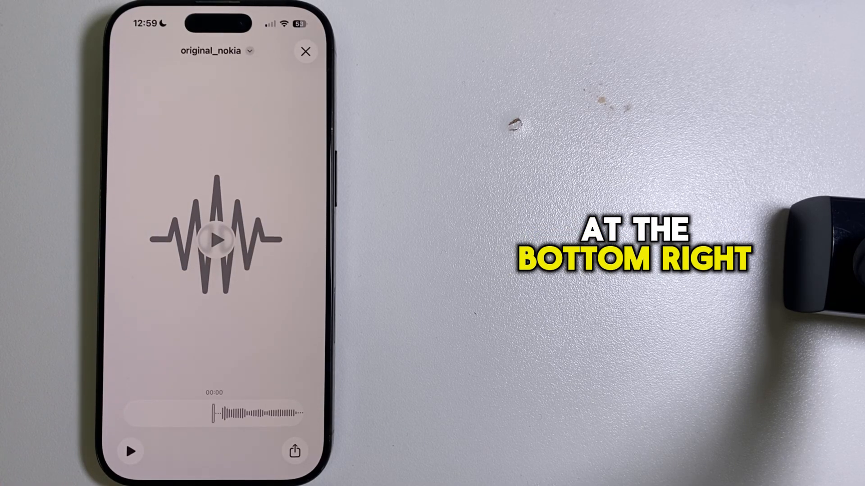
left_click(295, 452)
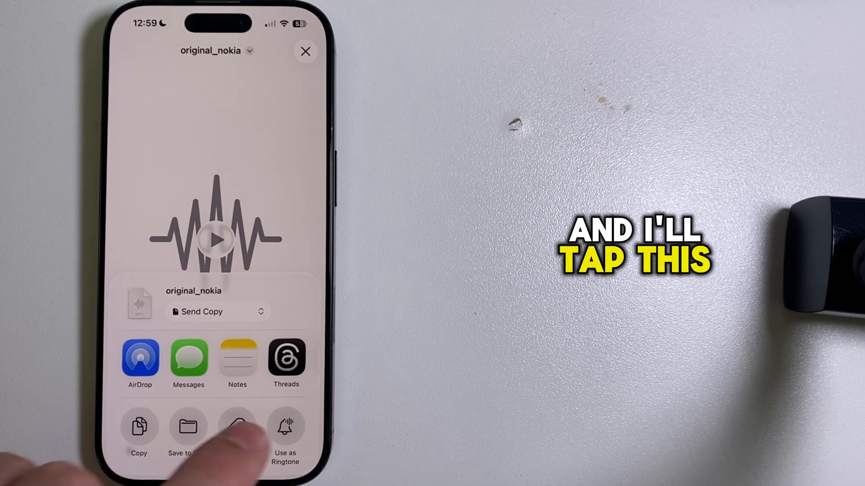
left_click(286, 427)
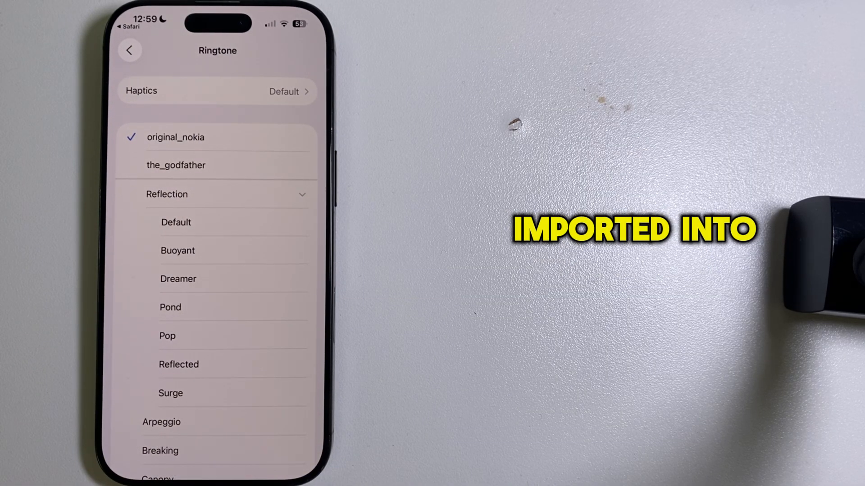
scroll("up", 3)
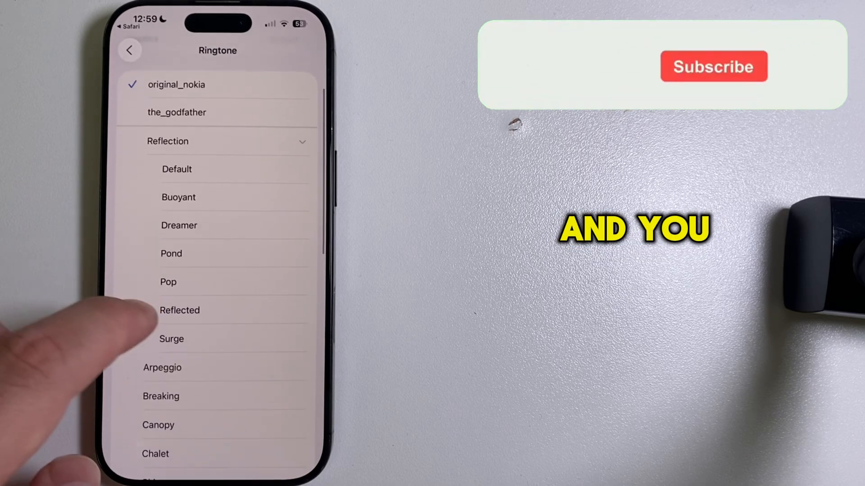